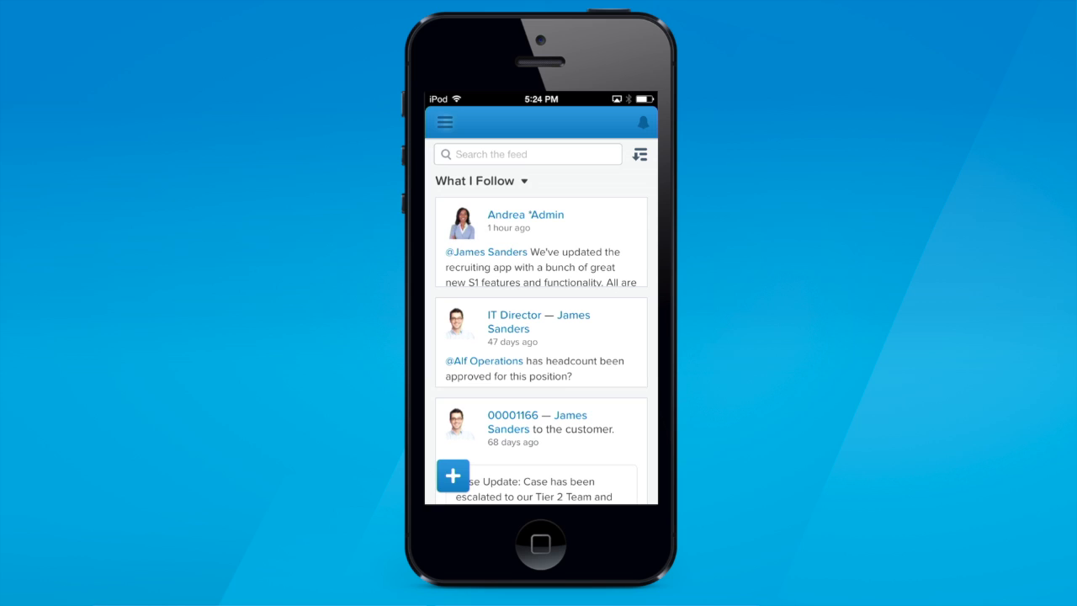
- Browse the Salesforce1 navigation menu, scrolling through its list of items
click(445, 122)
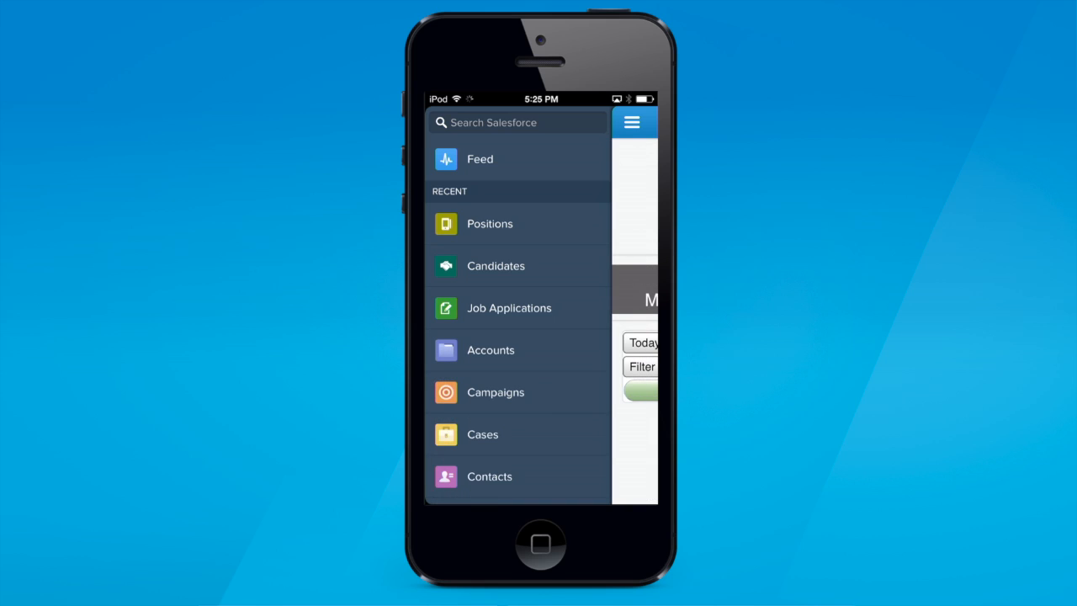
scroll(down, 3)
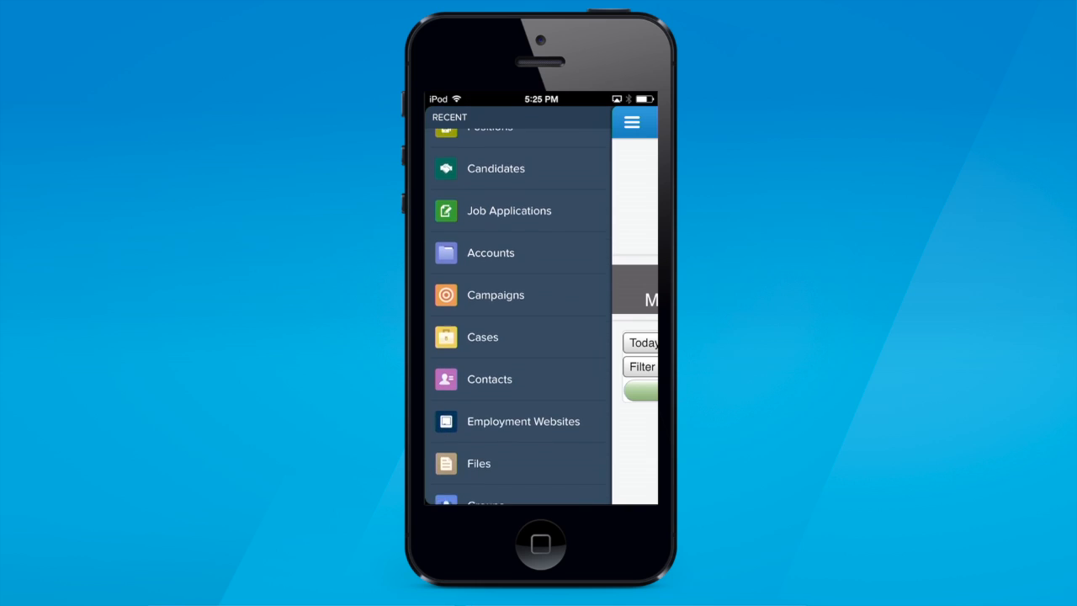
scroll(down, 3)
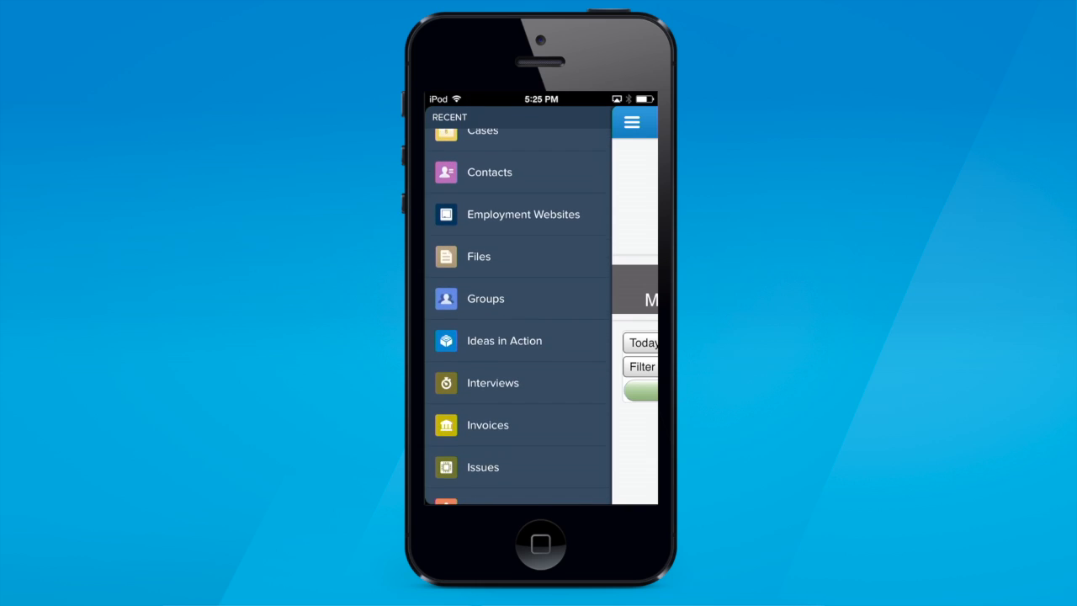
scroll(down, 3)
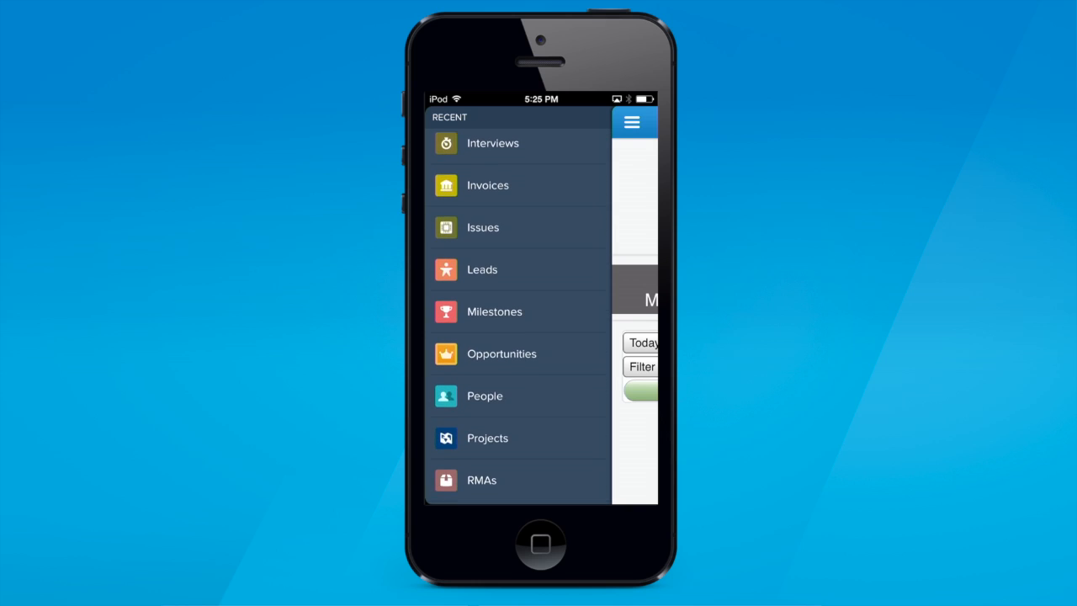
scroll(down, 3)
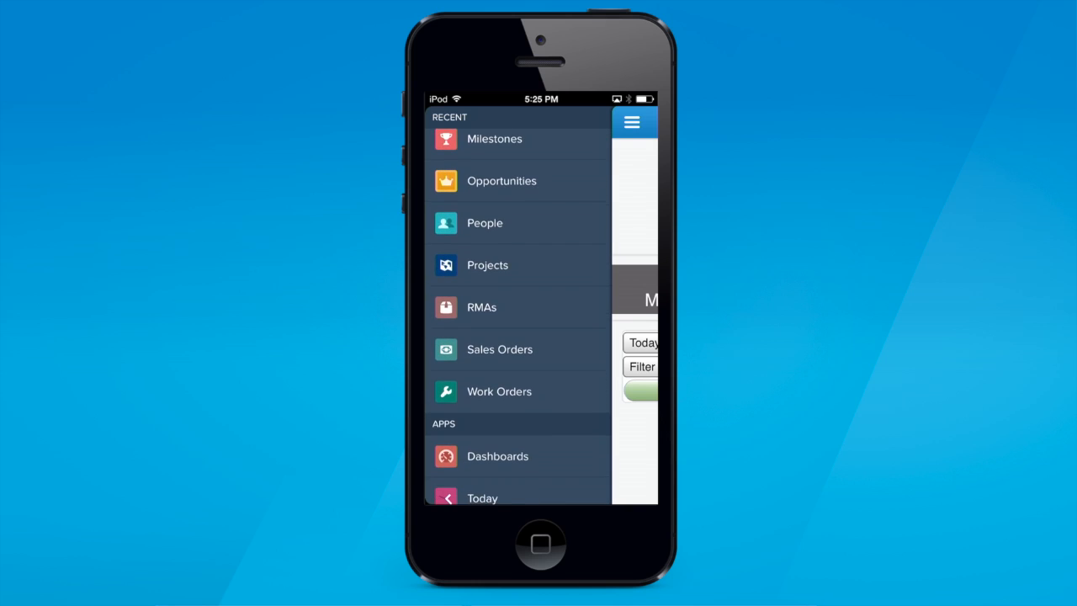
- View the My Tasks list and open the Interview-0123 record
click(632, 122)
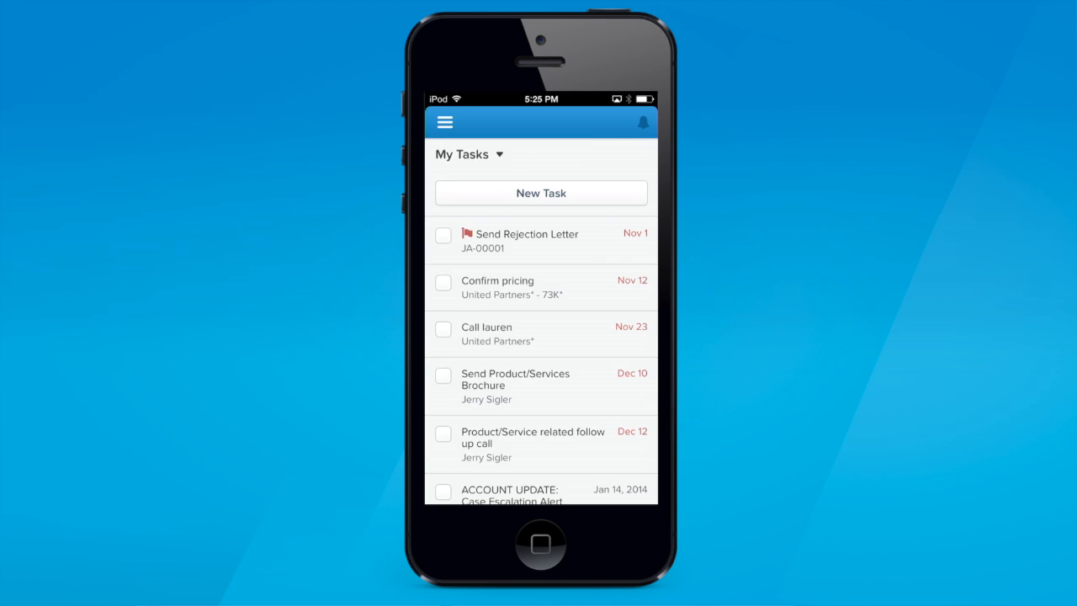
click(444, 121)
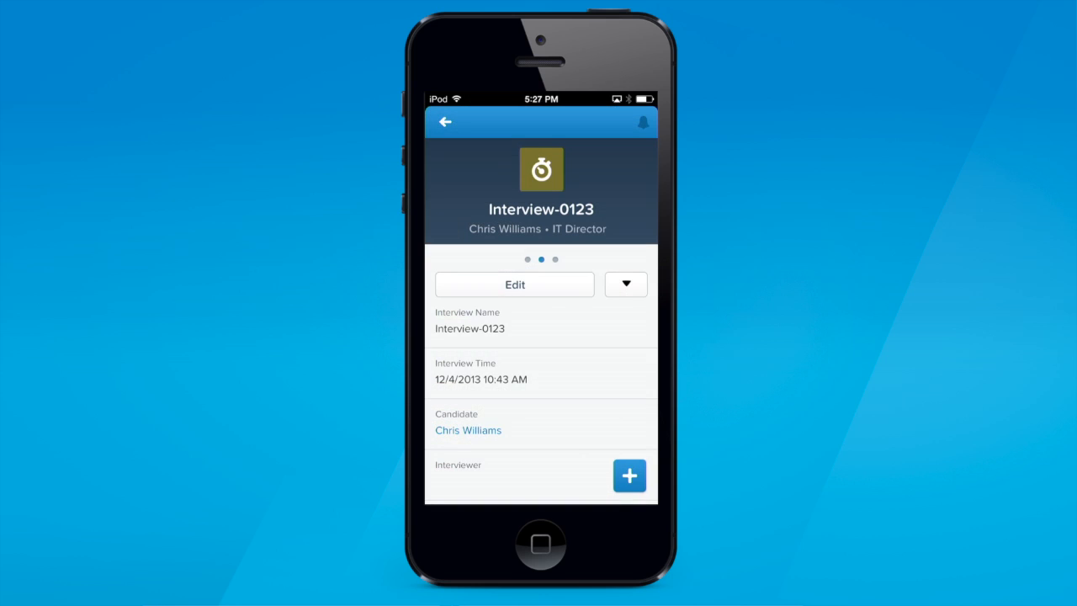
- Add Give Feedback to the Interview layout's publisher actions and save, then show the record's action menu
click(629, 474)
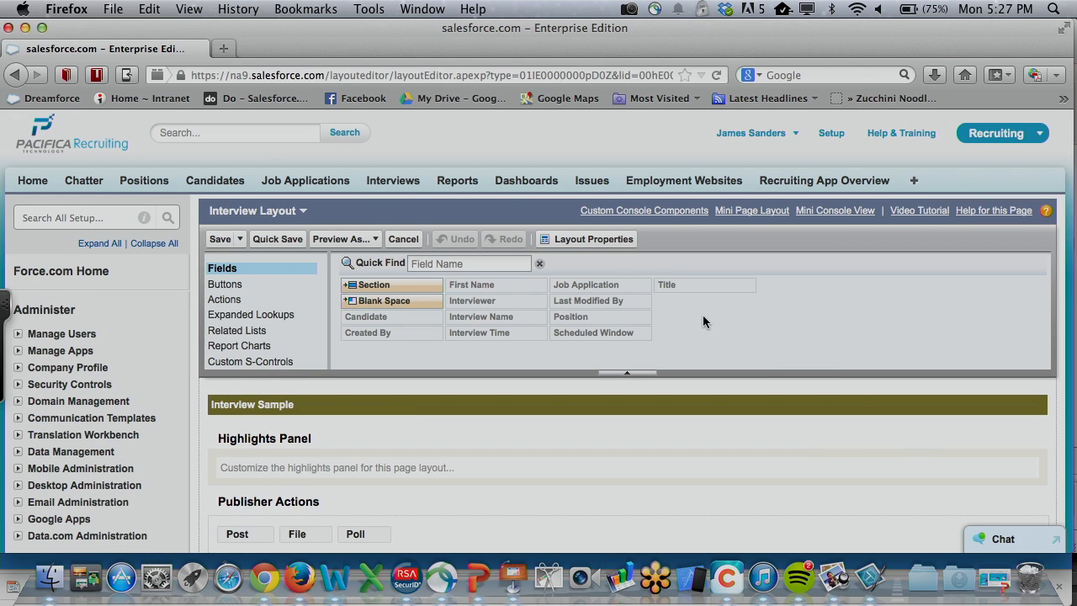
click(225, 290)
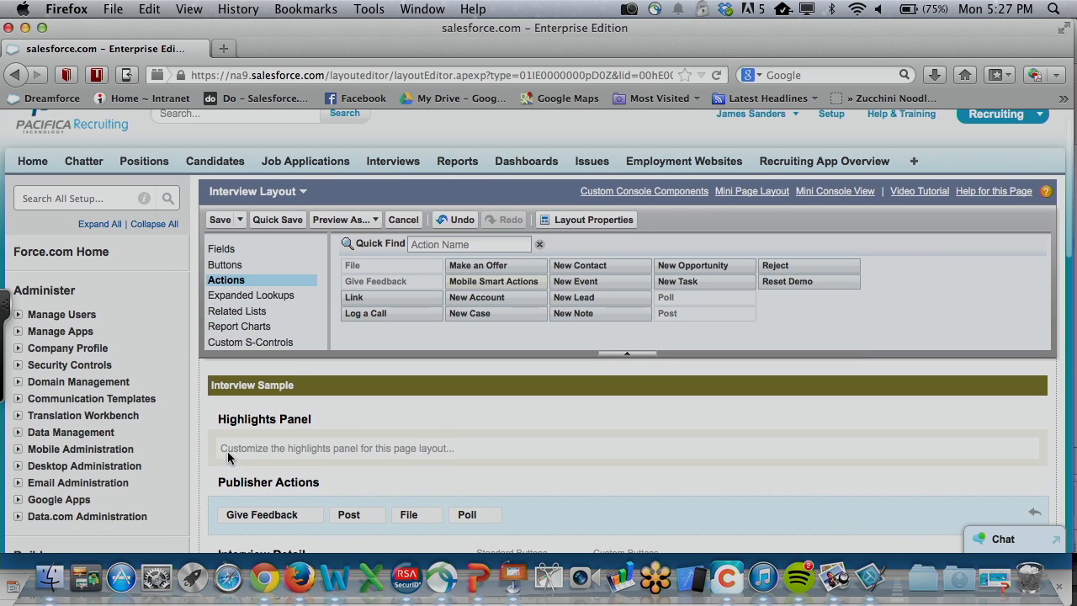
click(219, 219)
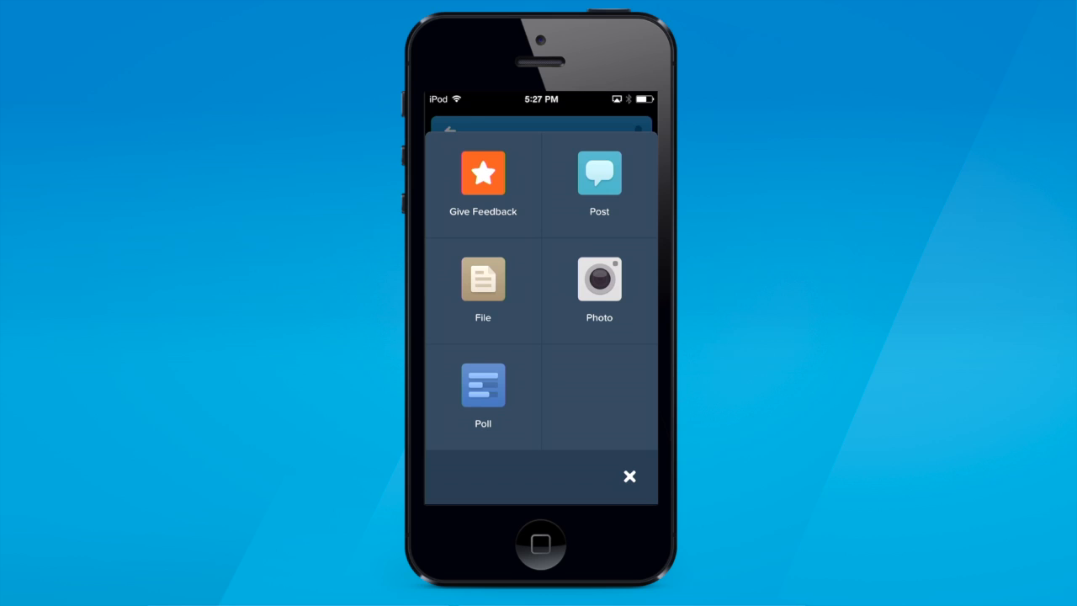
- Unfreeze the deactivated user from the status actions so only Deactivated remains
click(629, 474)
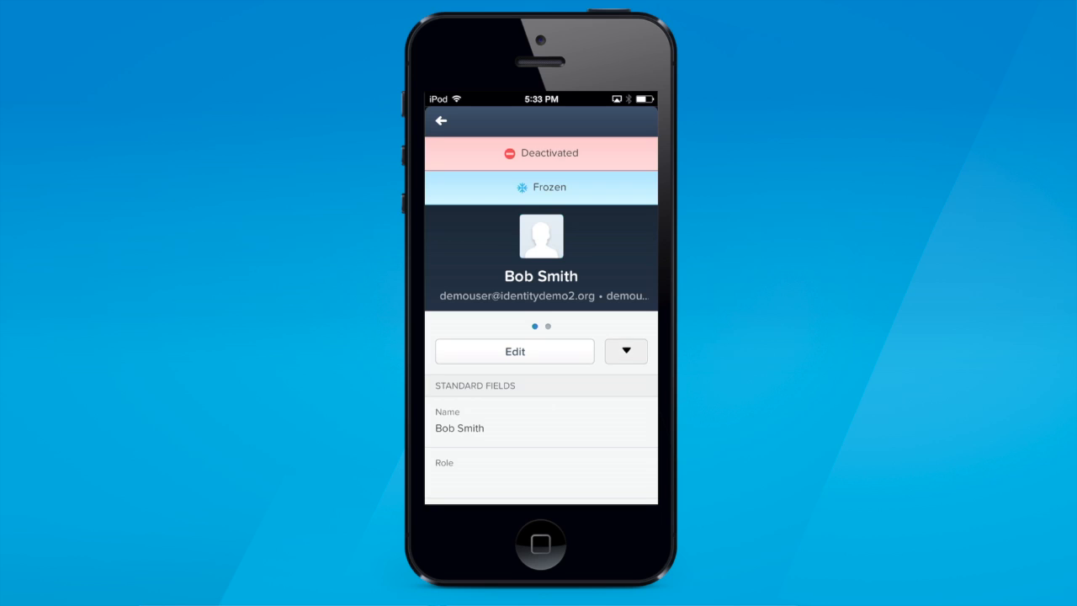
click(626, 352)
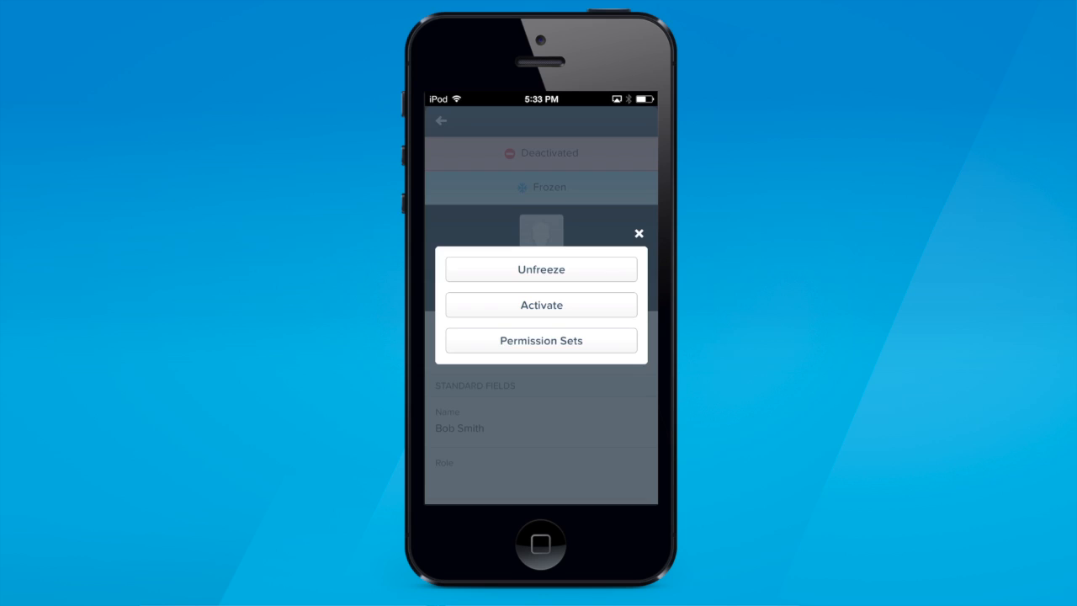
click(639, 232)
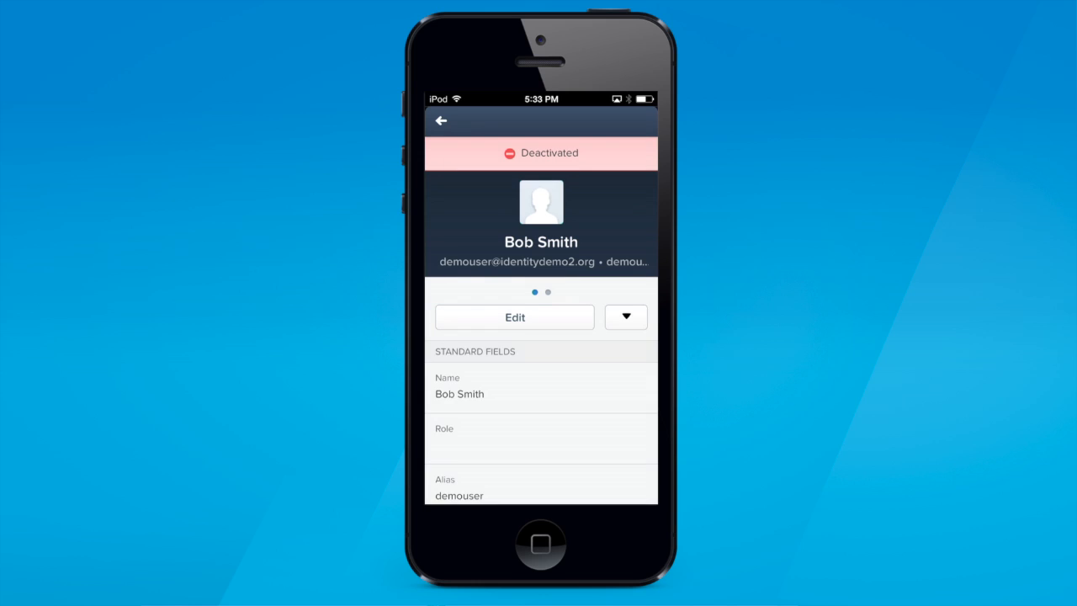
scroll(down, 3)
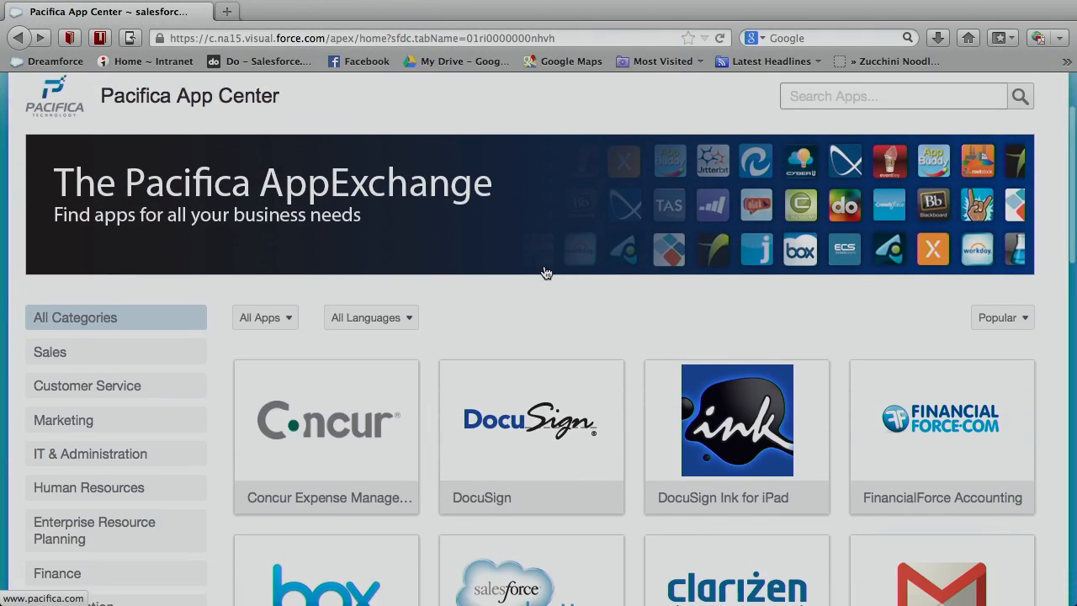
- Chart the store dashboard over the whole year and switch it to page views
scroll(down, 3)
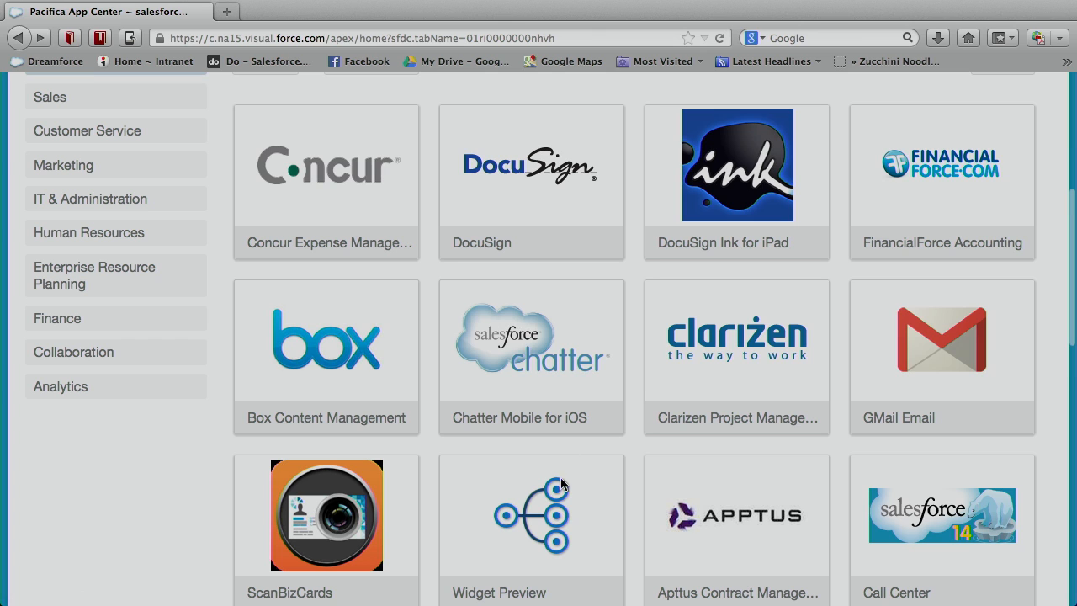
mouse_move(885, 366)
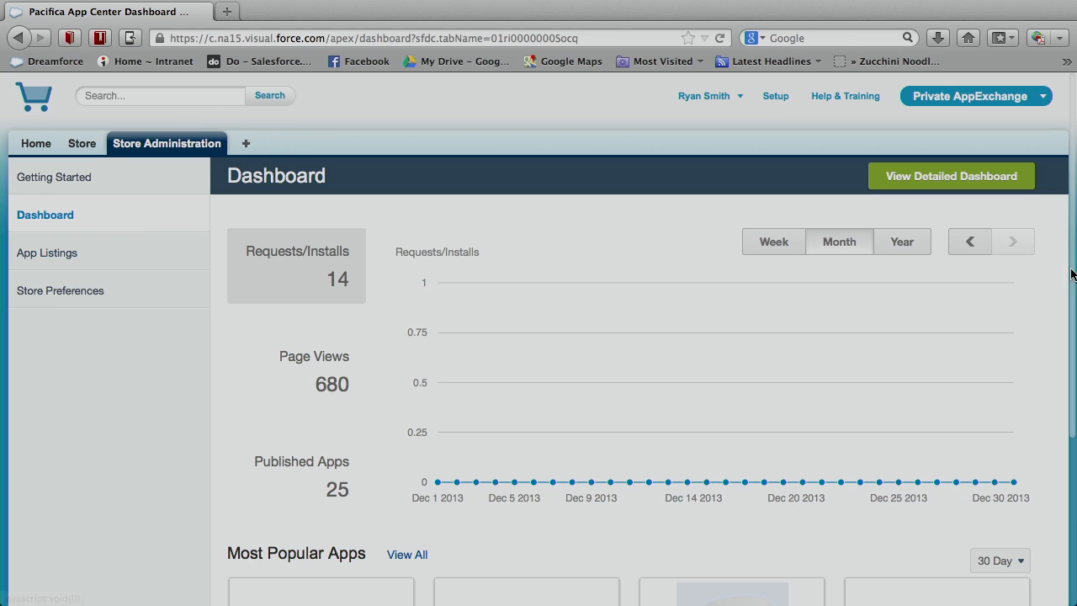
click(902, 242)
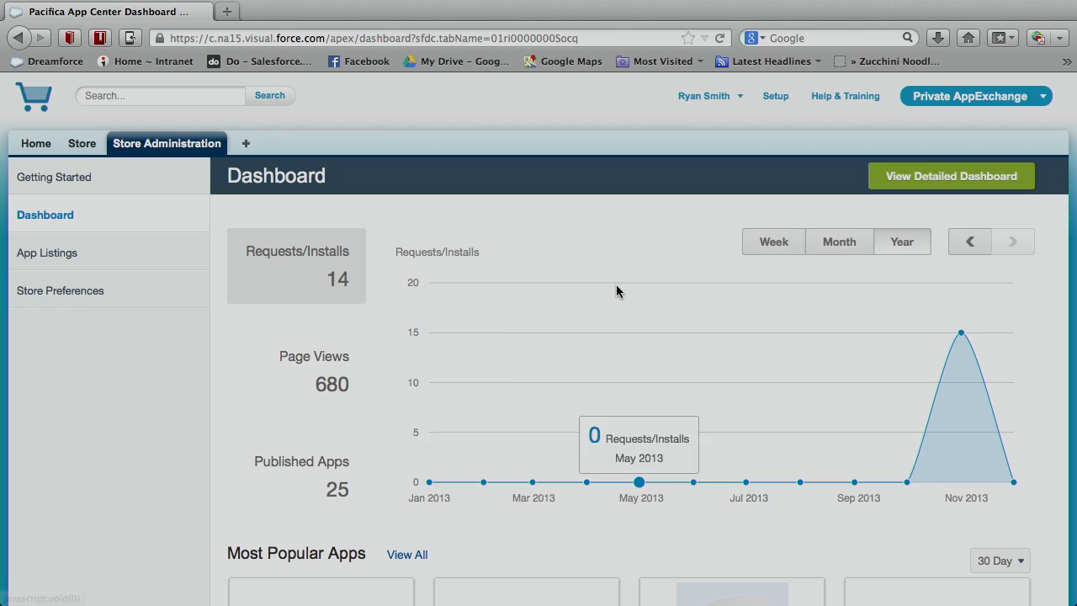
click(313, 371)
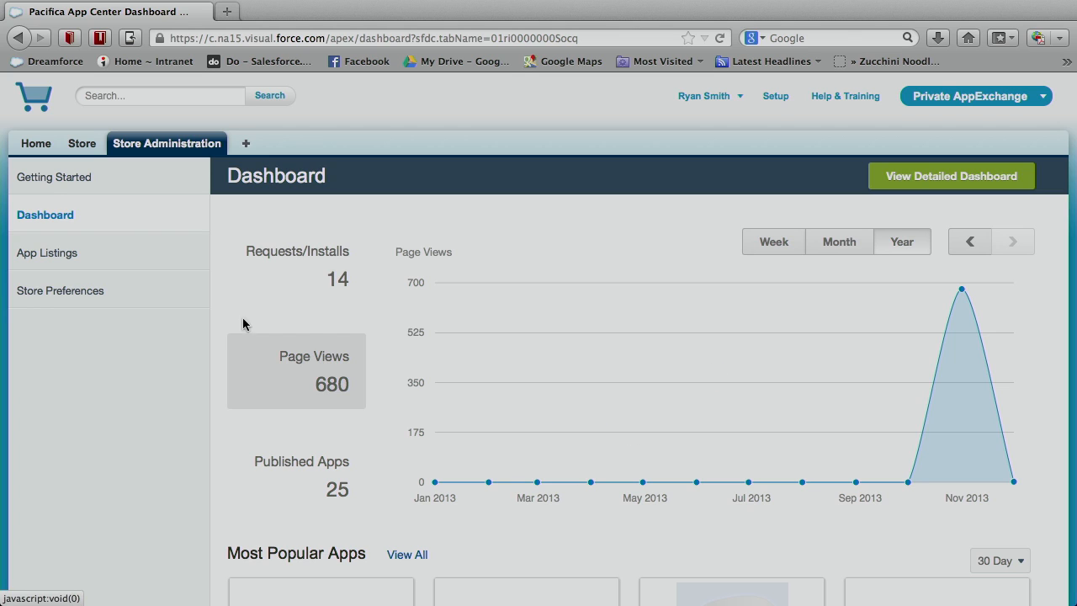
- View the app listings with their install and view counts
click(47, 252)
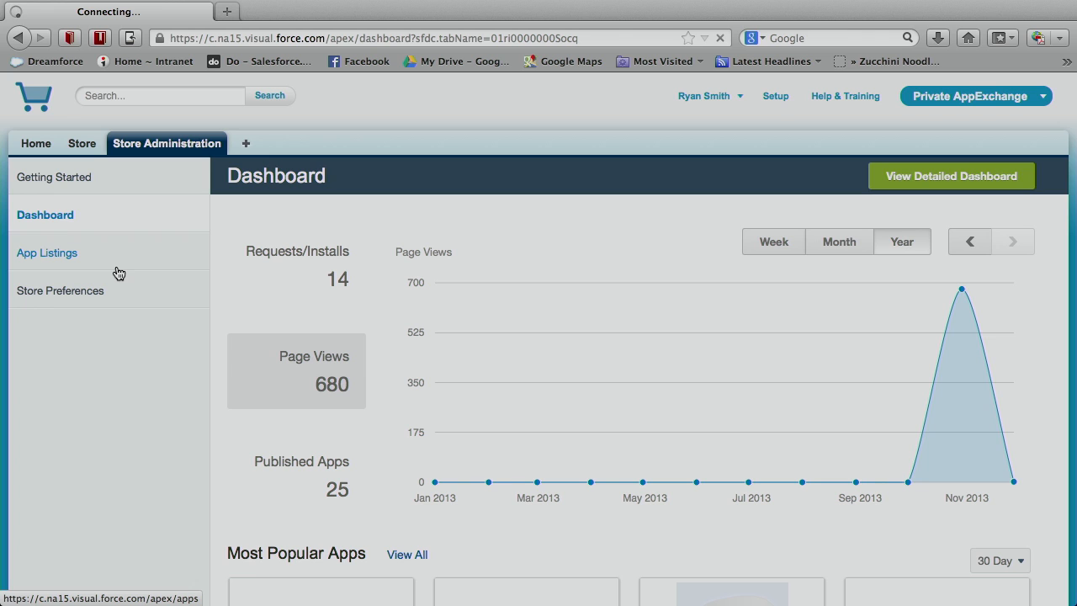
click(47, 252)
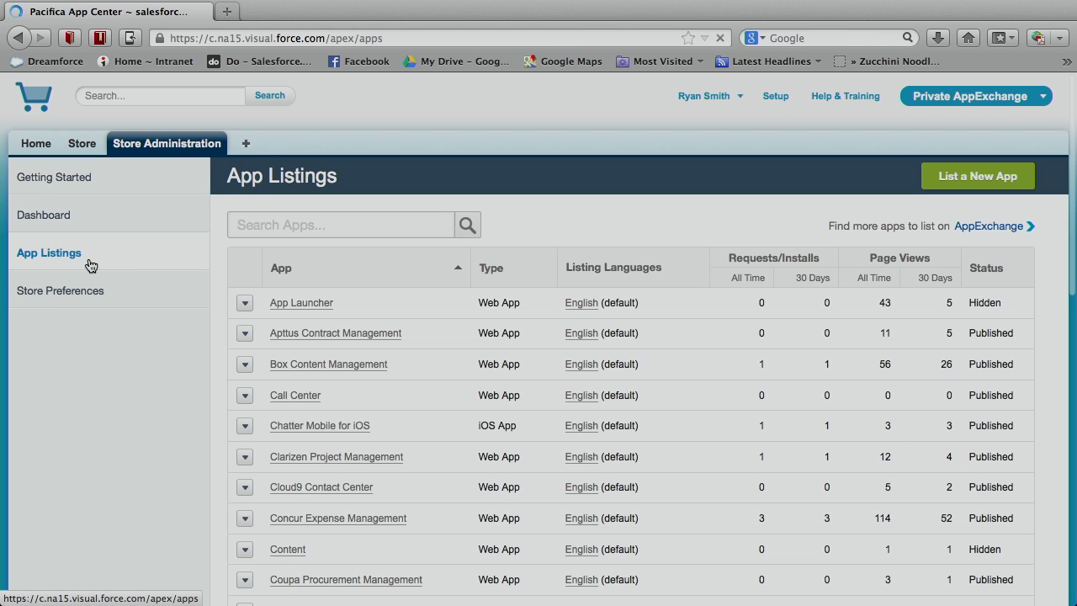
click(61, 289)
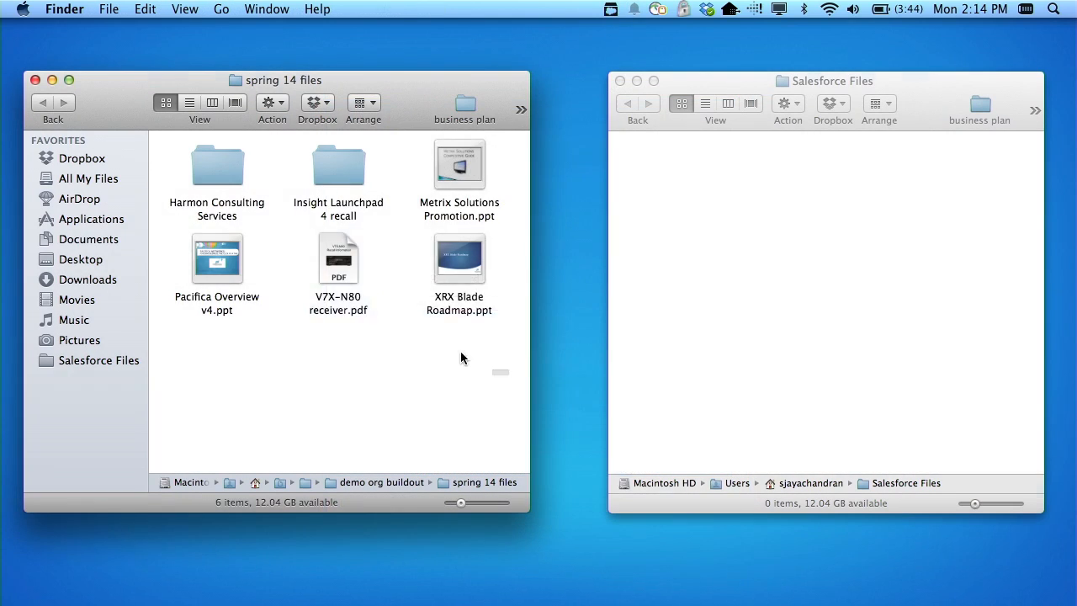
- Select all six spring 14 files and move them into the Salesforce Files folder
key(cmd+a)
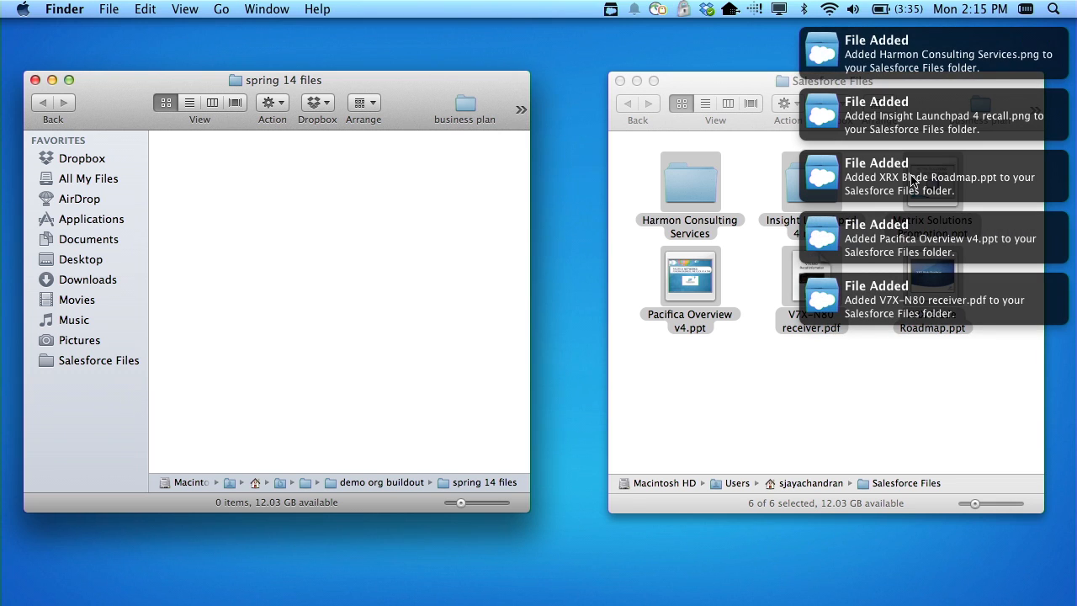
right_click(932, 277)
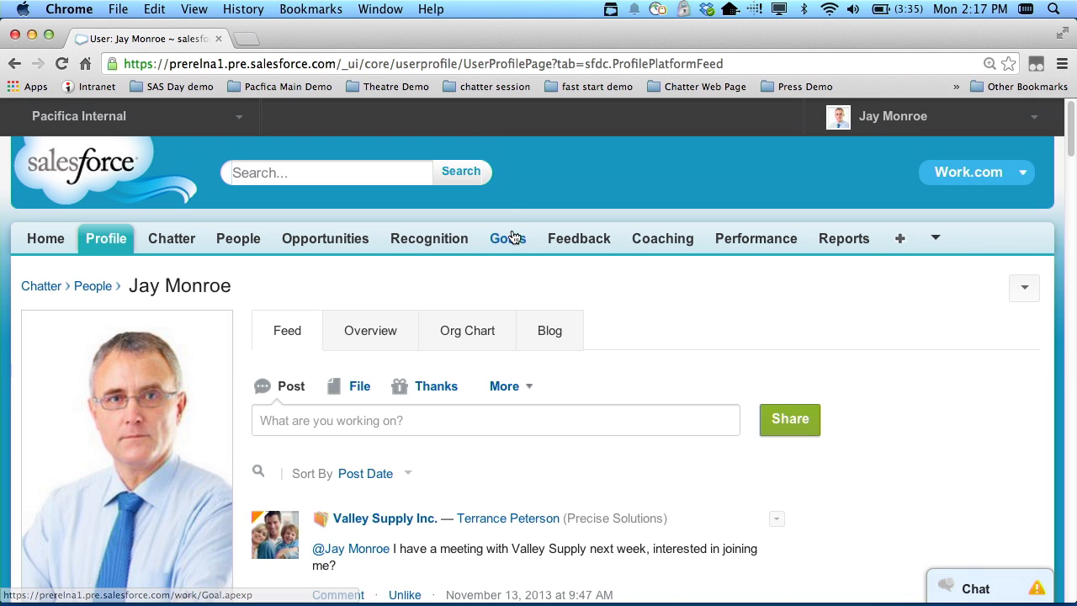
- Find the XRX Blade Roadmap post in the Chatter feed and in the Salesforce1 feed on the phone
click(171, 239)
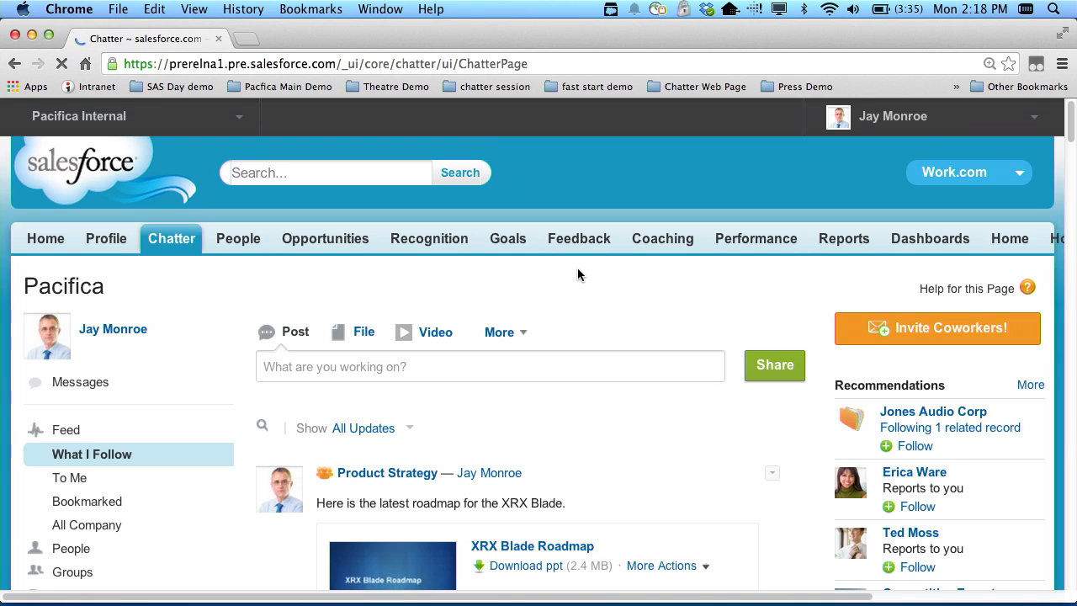
scroll(down, 3)
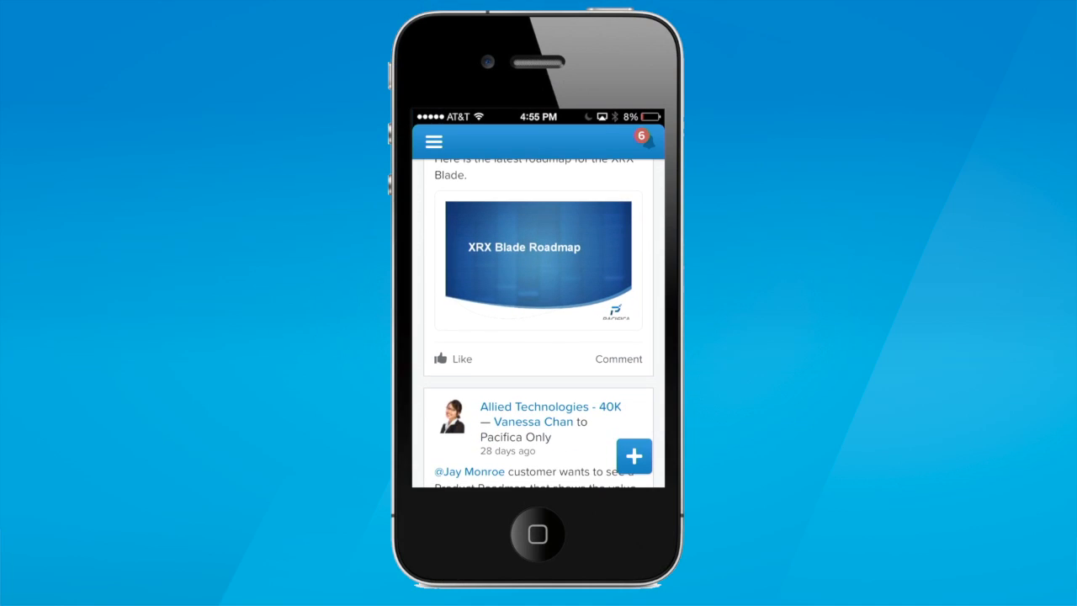
click(539, 261)
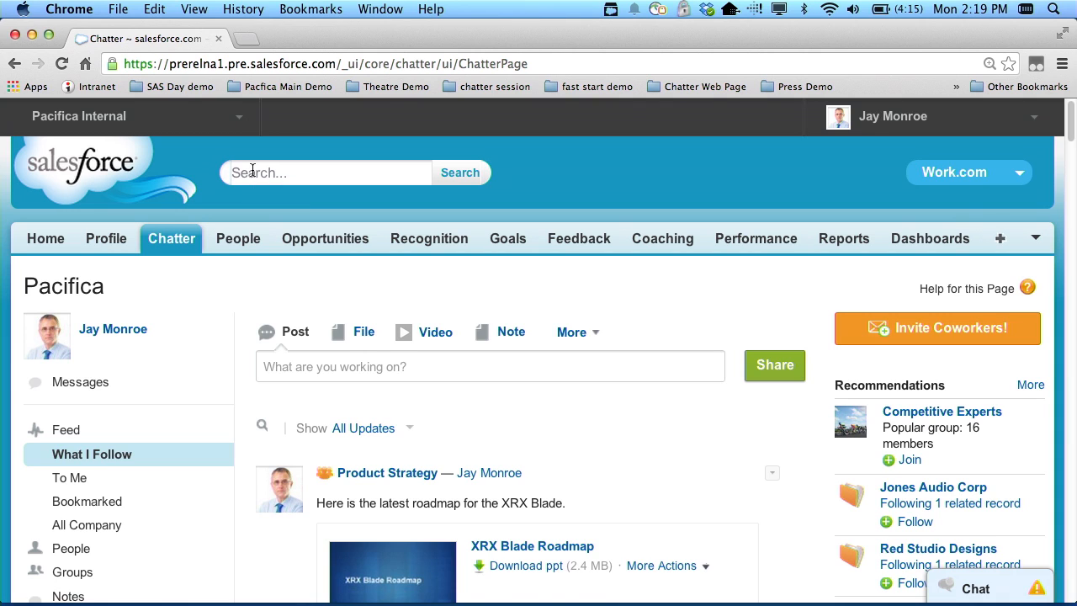
- Search 'produ' in Chatter and go to the Product Roadmap topic page
text(produ)
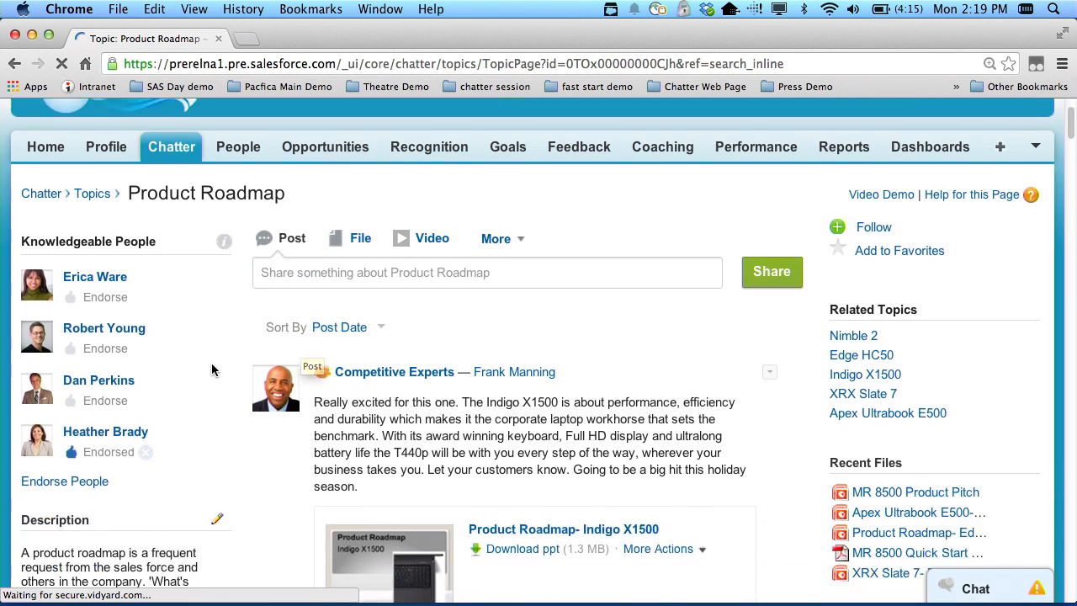
scroll(down, 3)
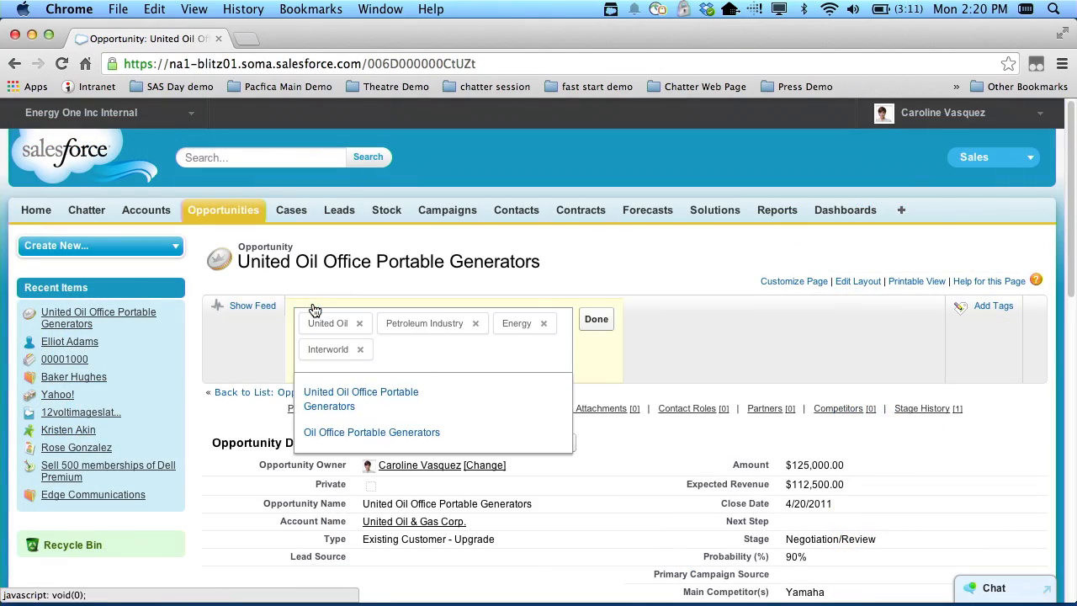
- Finish the opportunity's topics and save the Opportunities about Energy view filtered to Energy, Solar, Batteries
click(360, 399)
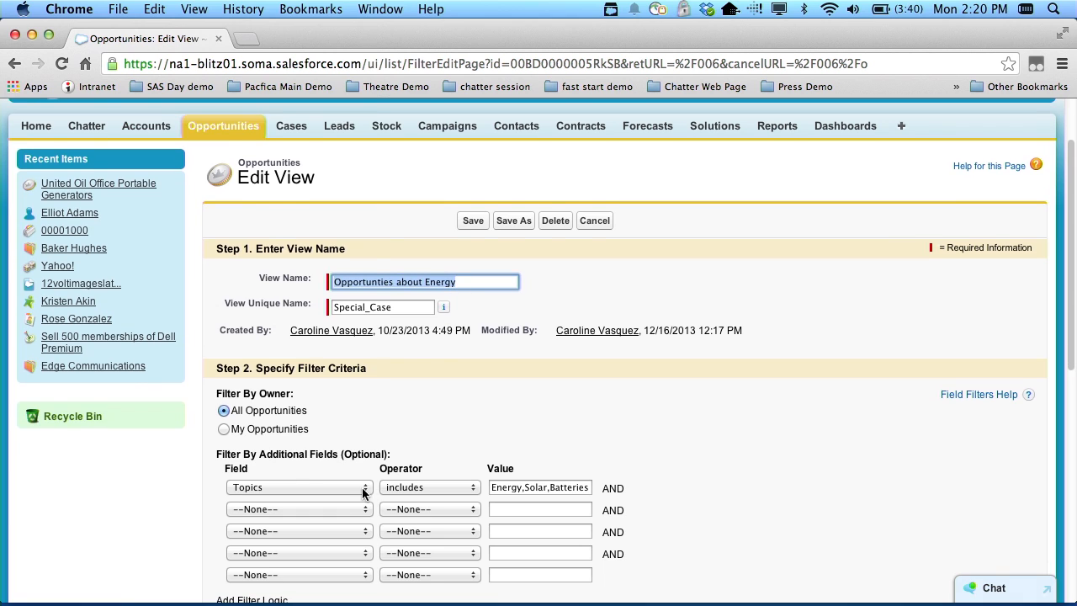
click(473, 220)
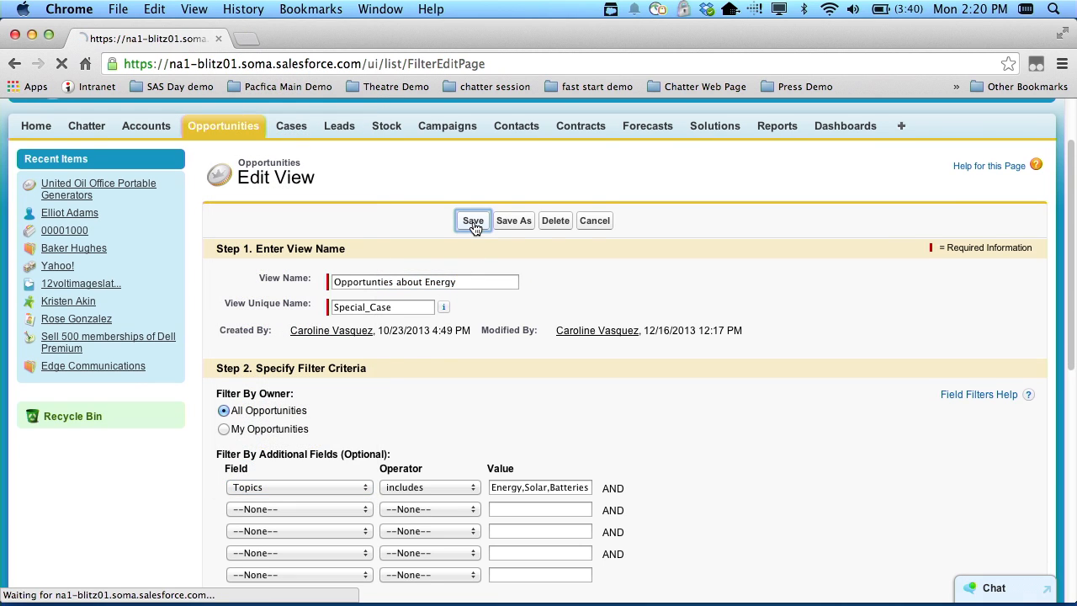
click(471, 220)
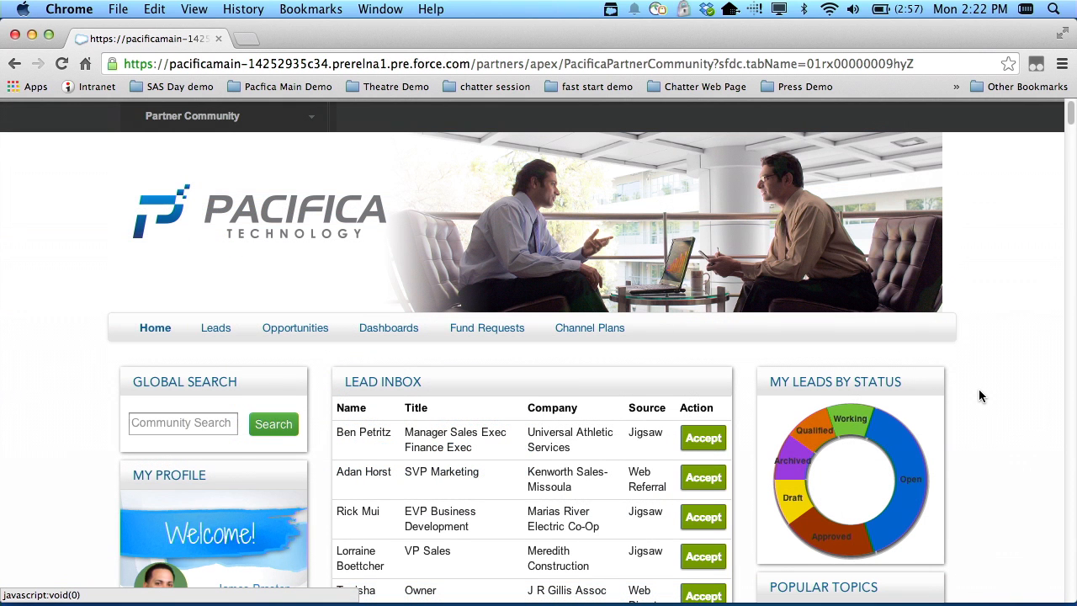
- Visit the Metrix Solutions topic from the partner community's Popular Topics
scroll(down, 3)
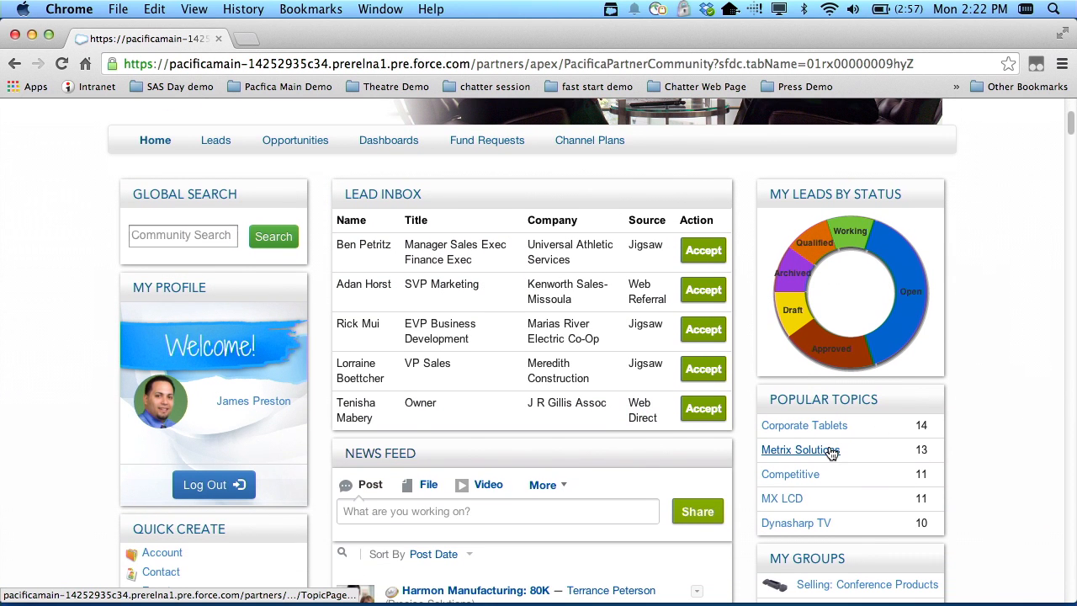
click(799, 451)
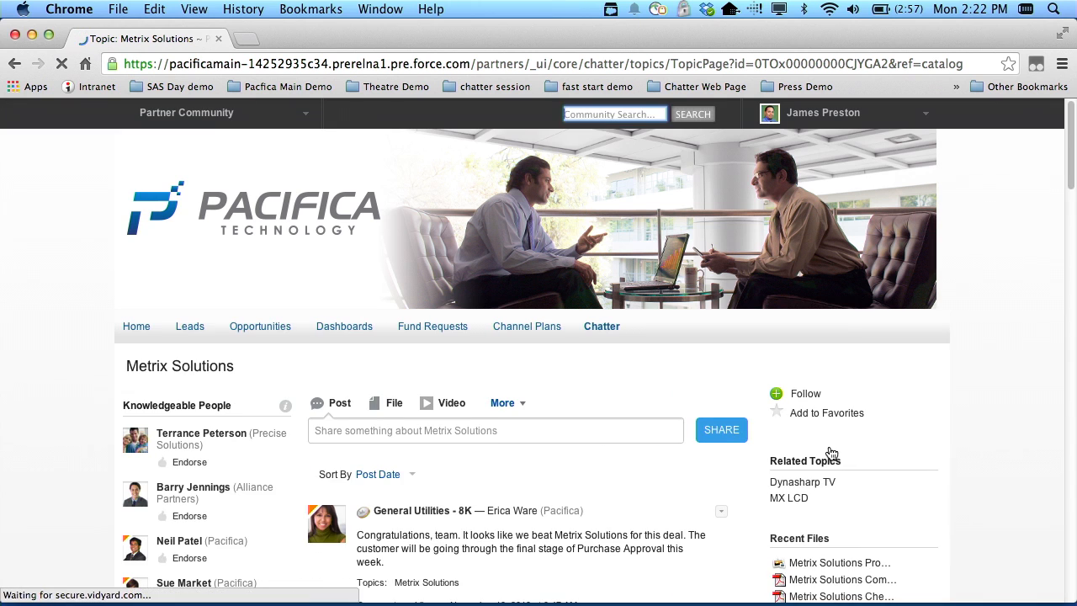
scroll(down, 3)
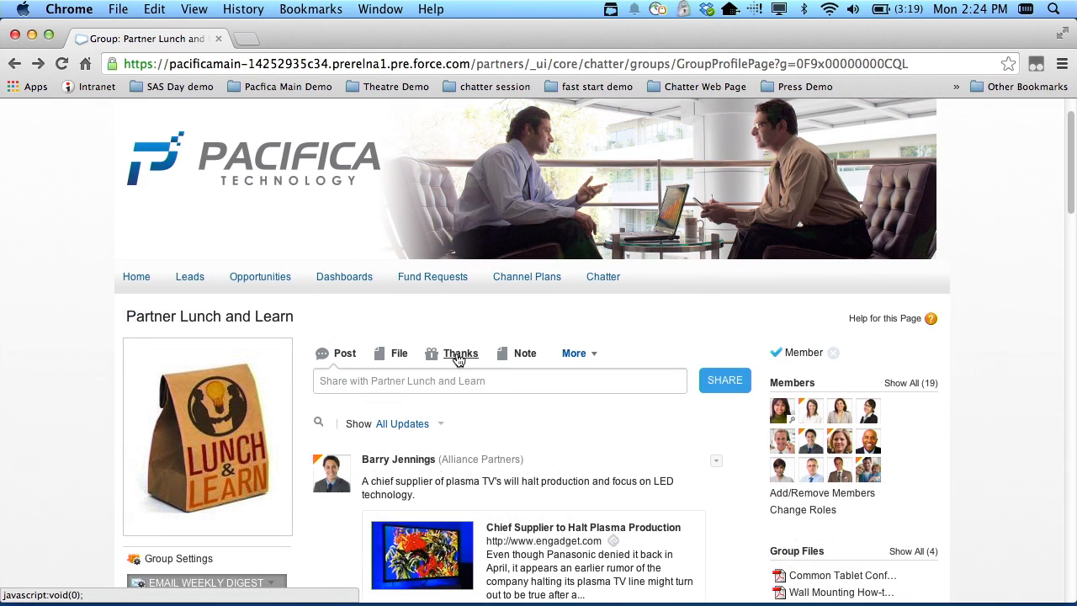
click(461, 353)
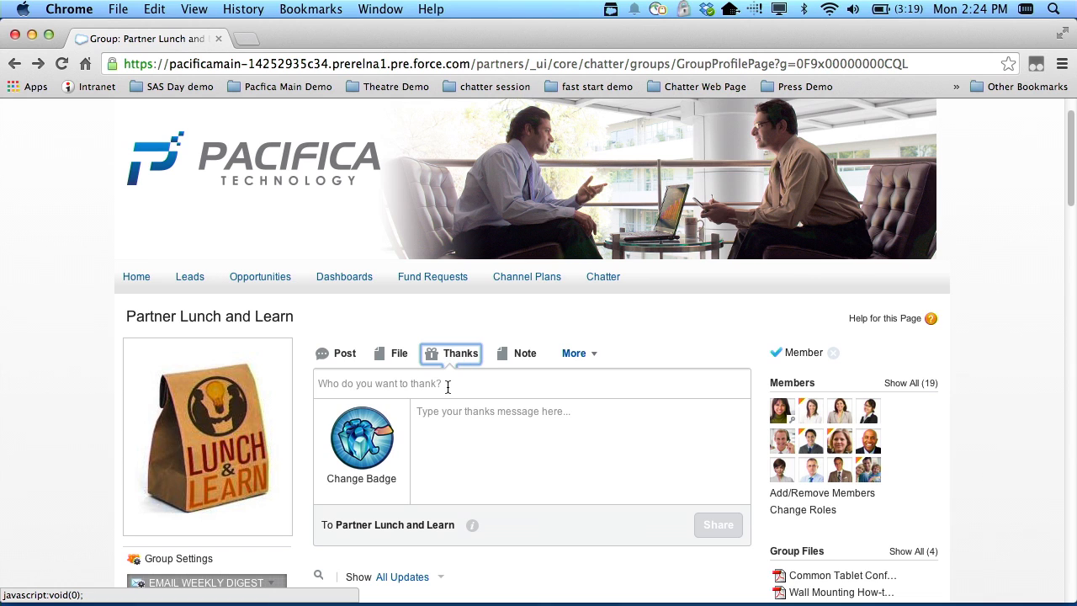
text(joy ri)
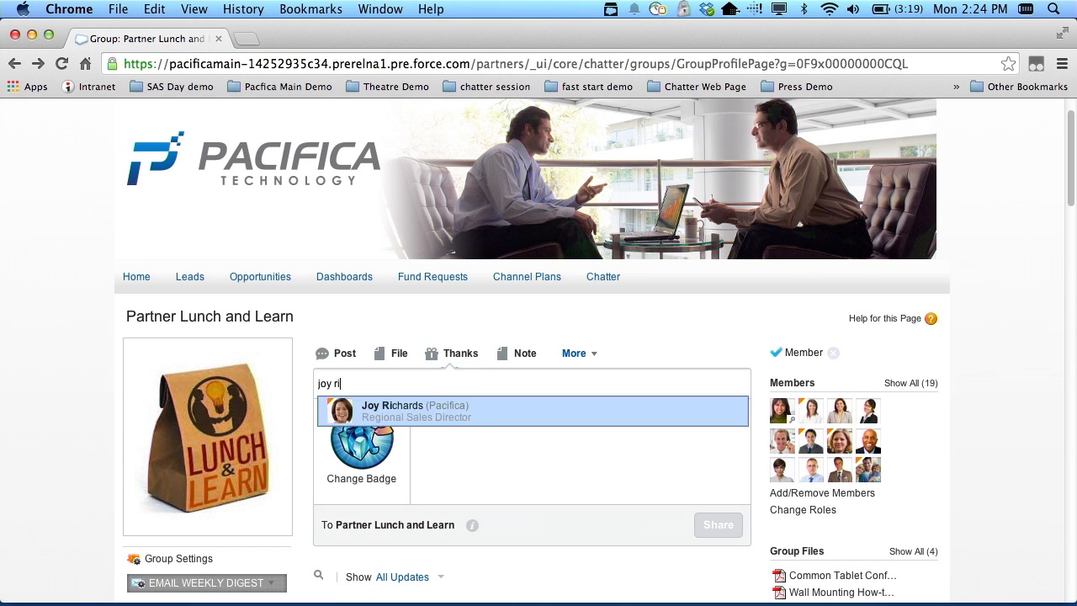
click(421, 410)
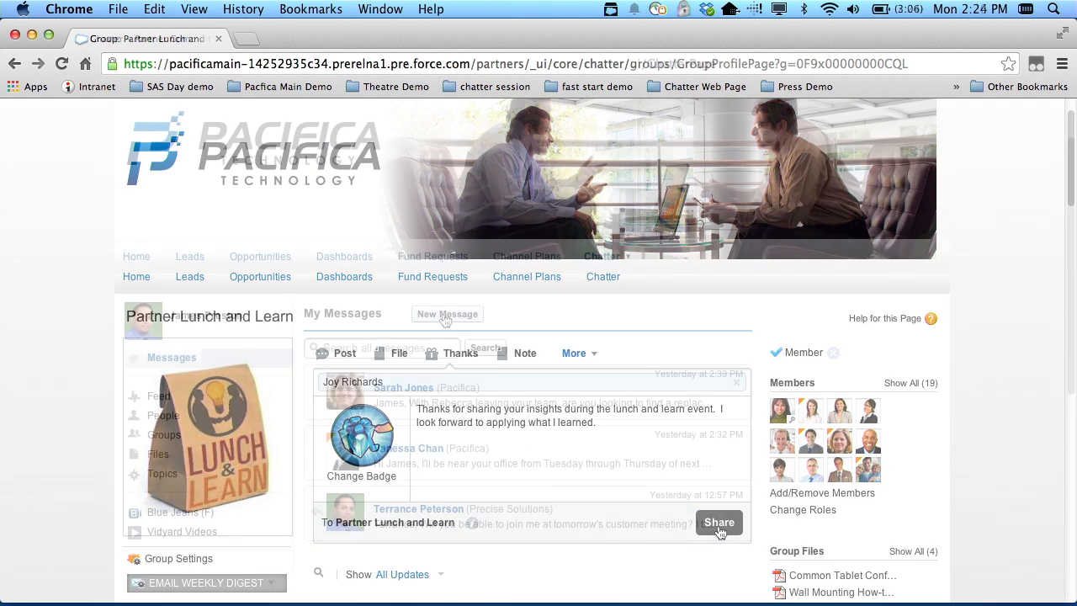
text(robert)
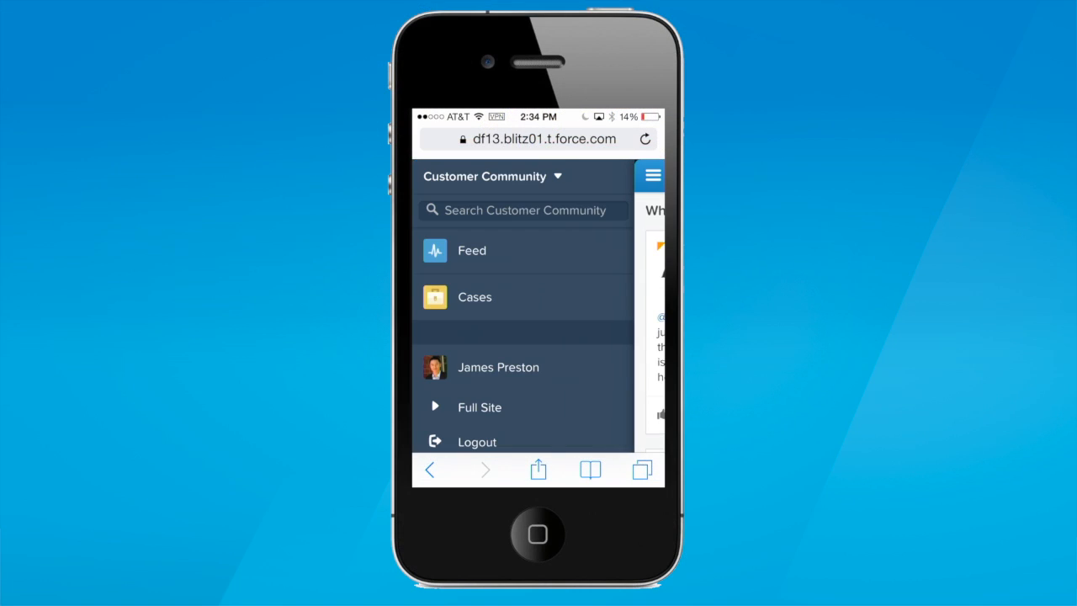
- Switch the phone to the Partner community and browse its navigation menu down to recent Accounts
click(491, 177)
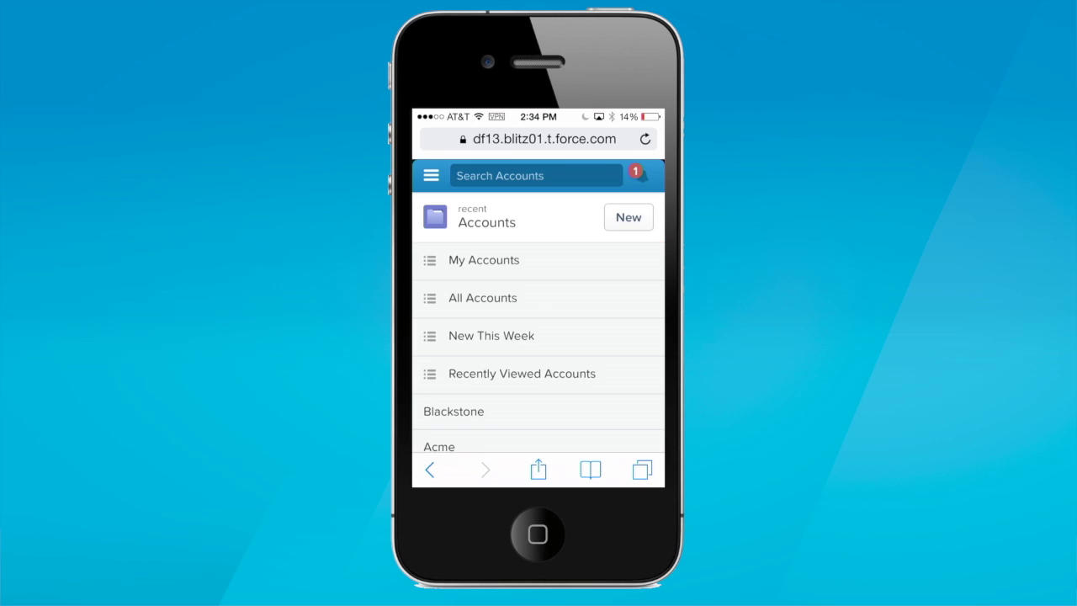
click(431, 175)
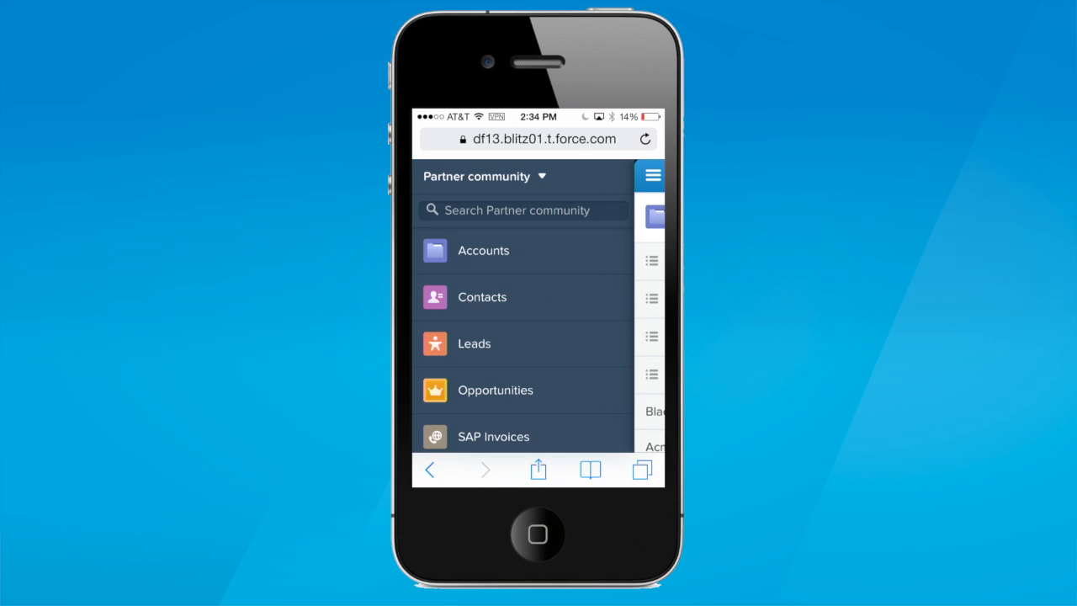
scroll(down, 3)
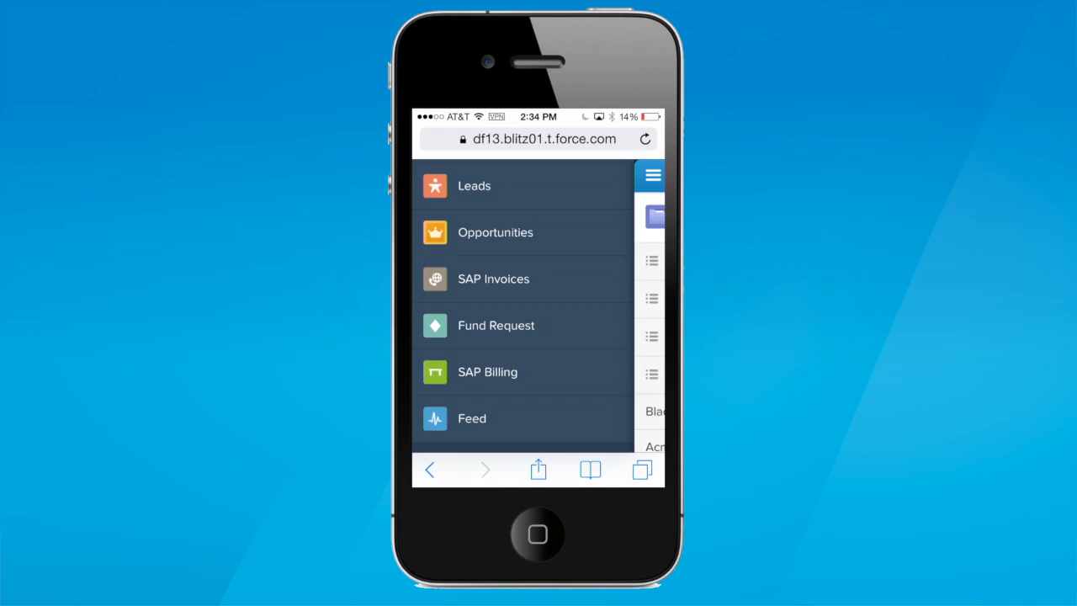
click(471, 417)
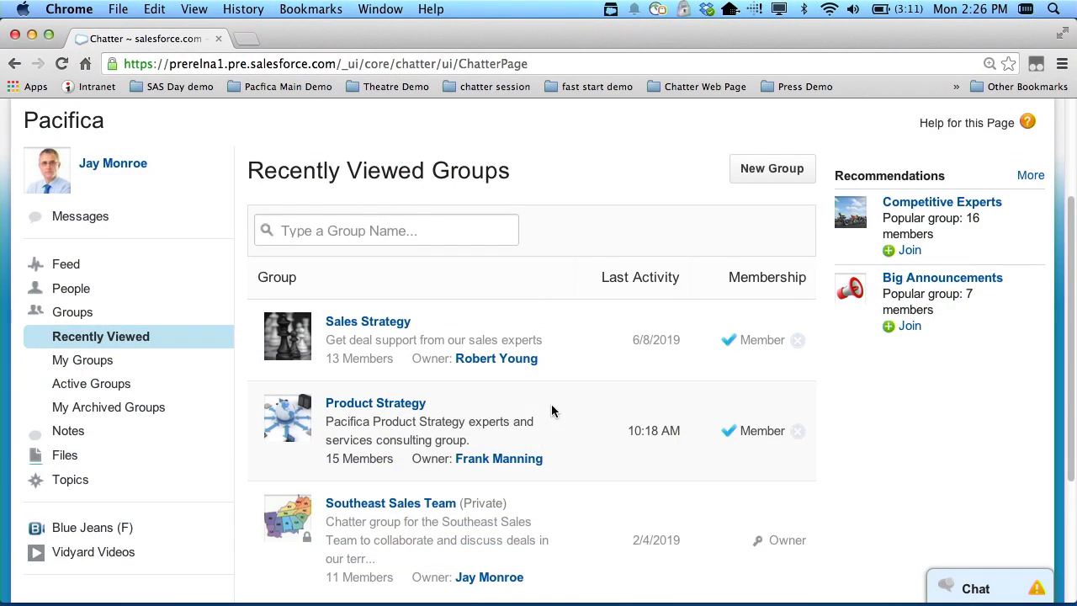
- Share an Announcement in Sales Strategy about Nimble Touch availability, expiring 12/31/2013
scroll(down, 3)
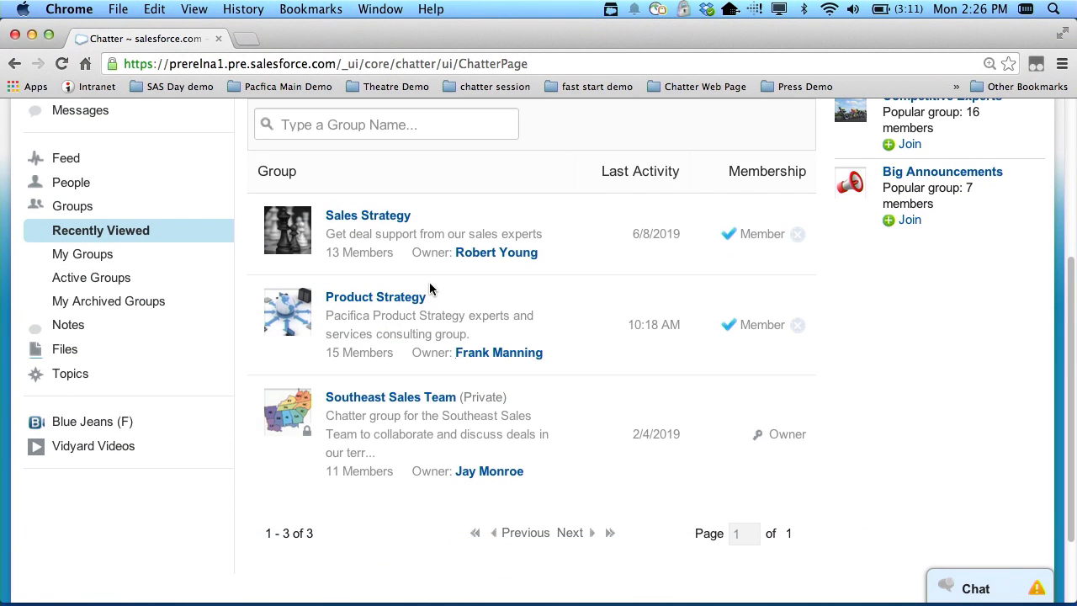
click(367, 215)
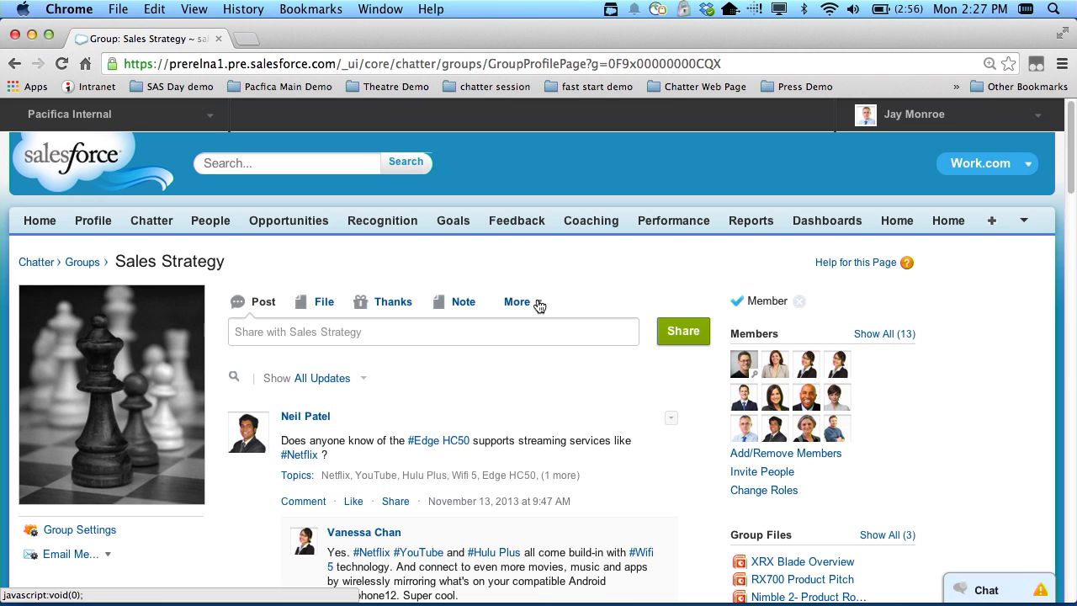
click(517, 301)
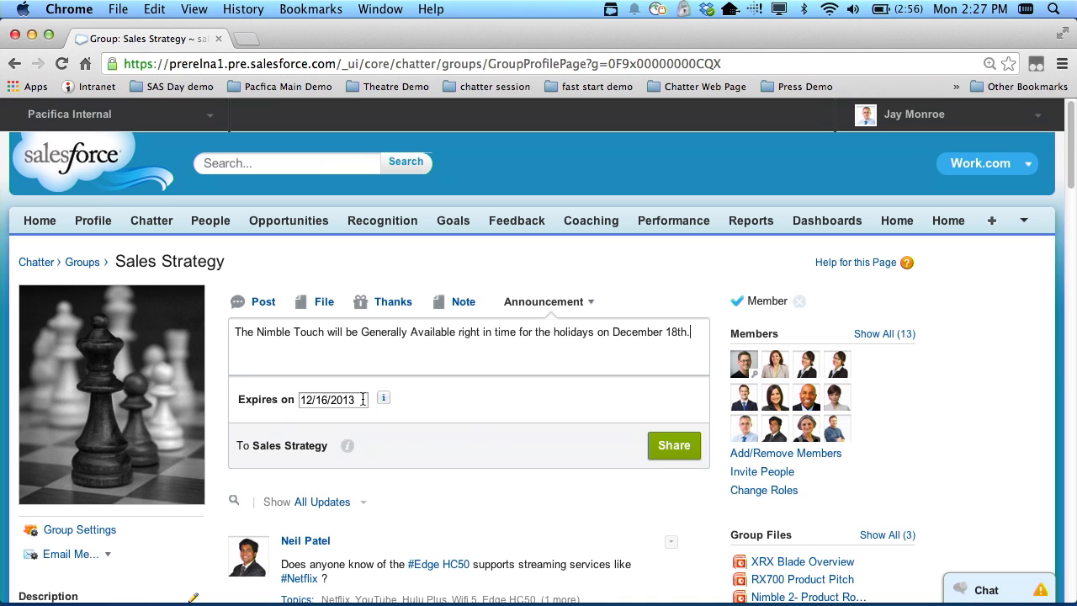
text(12/31/2013)
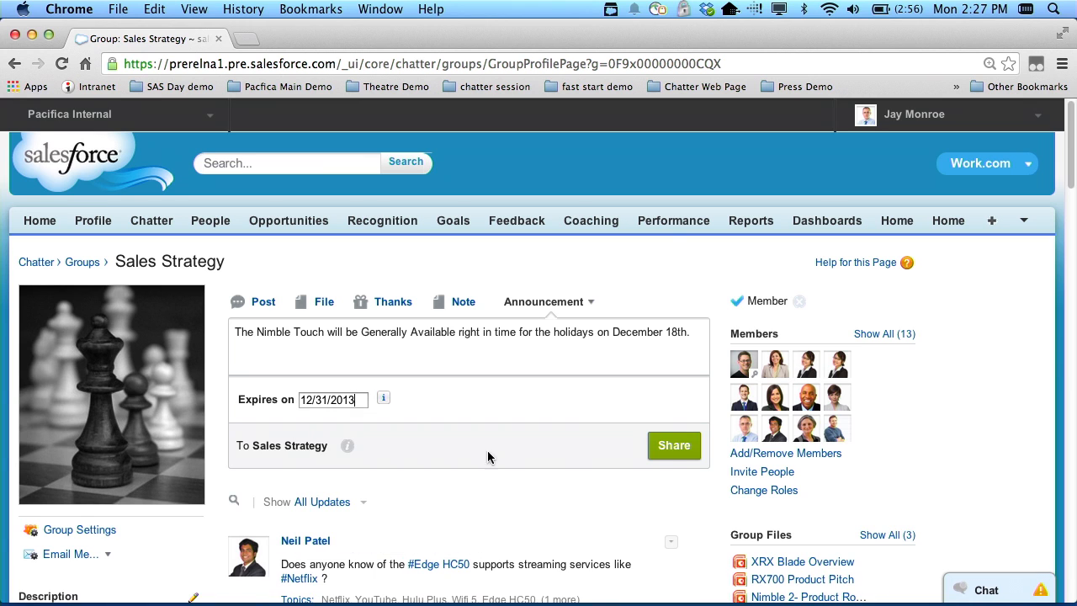
click(673, 444)
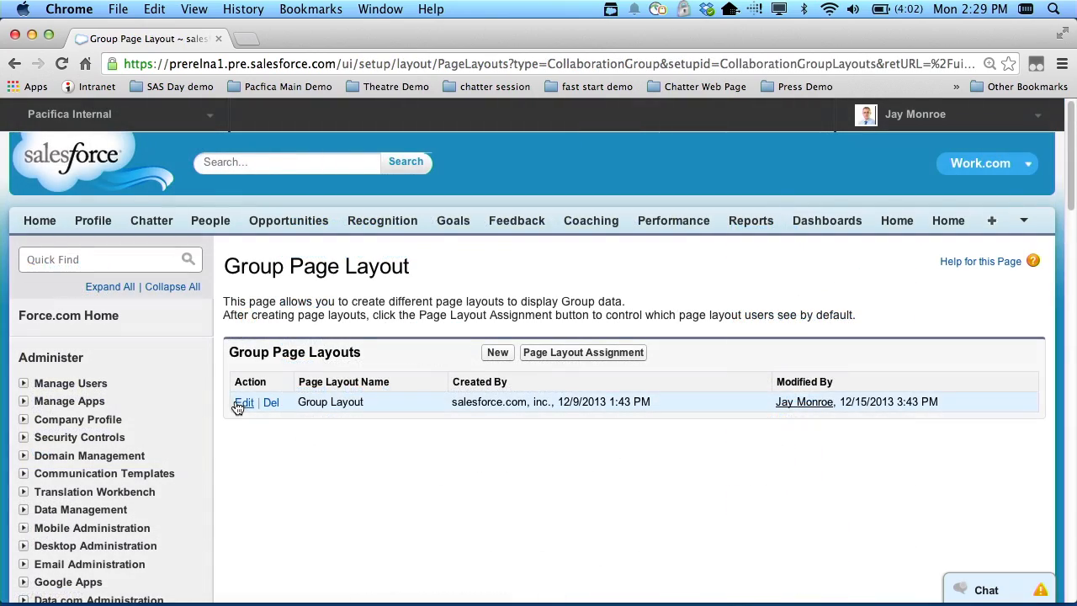
- Edit the Group Page Layout, then start a New Group from the Sales Strategy feed's More menu
click(243, 402)
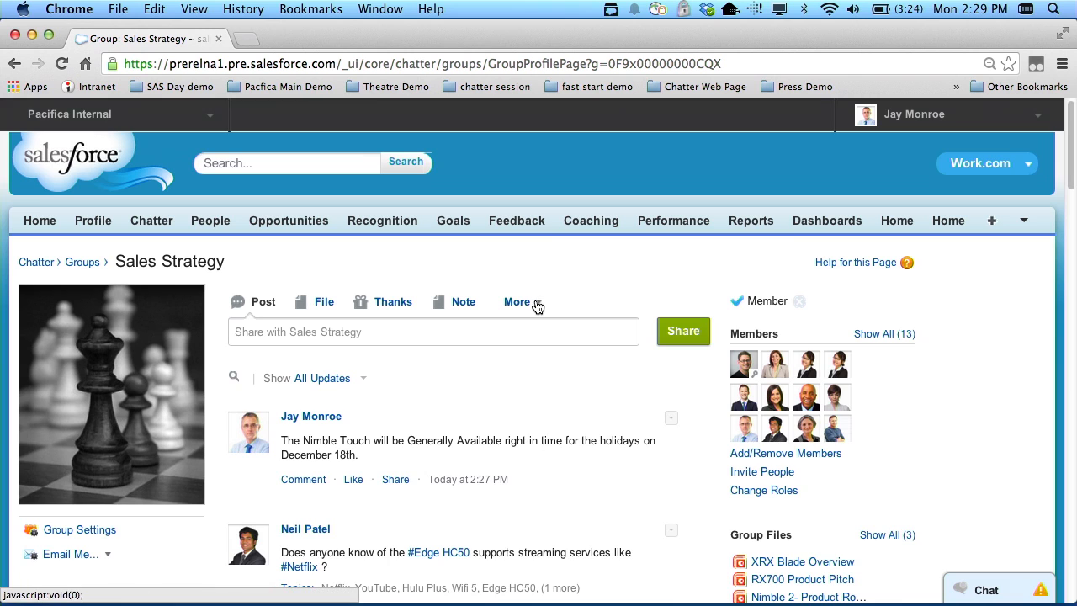
click(514, 301)
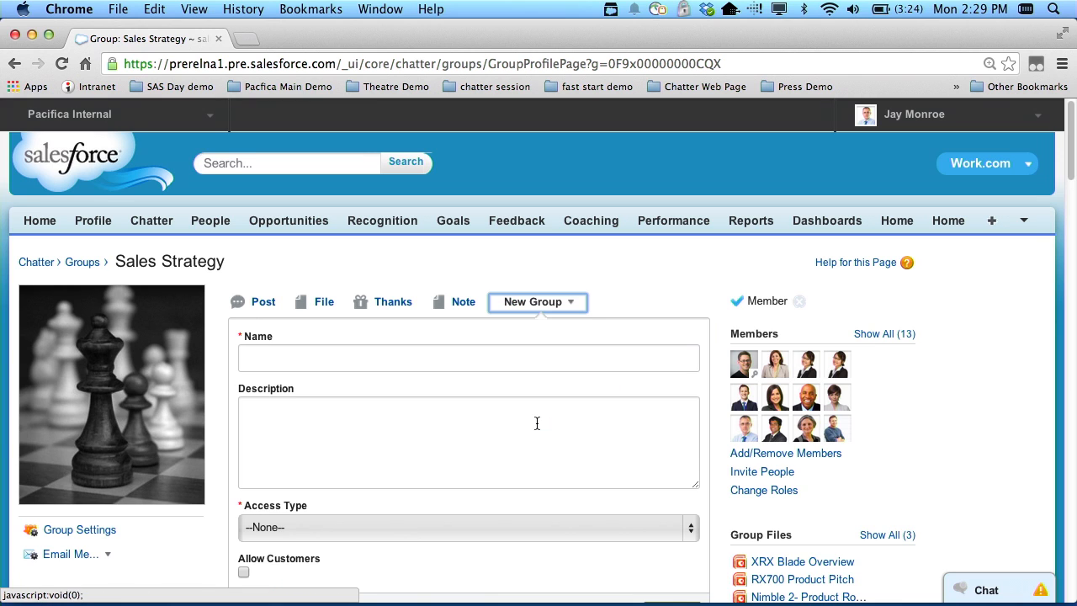
scroll(down, 3)
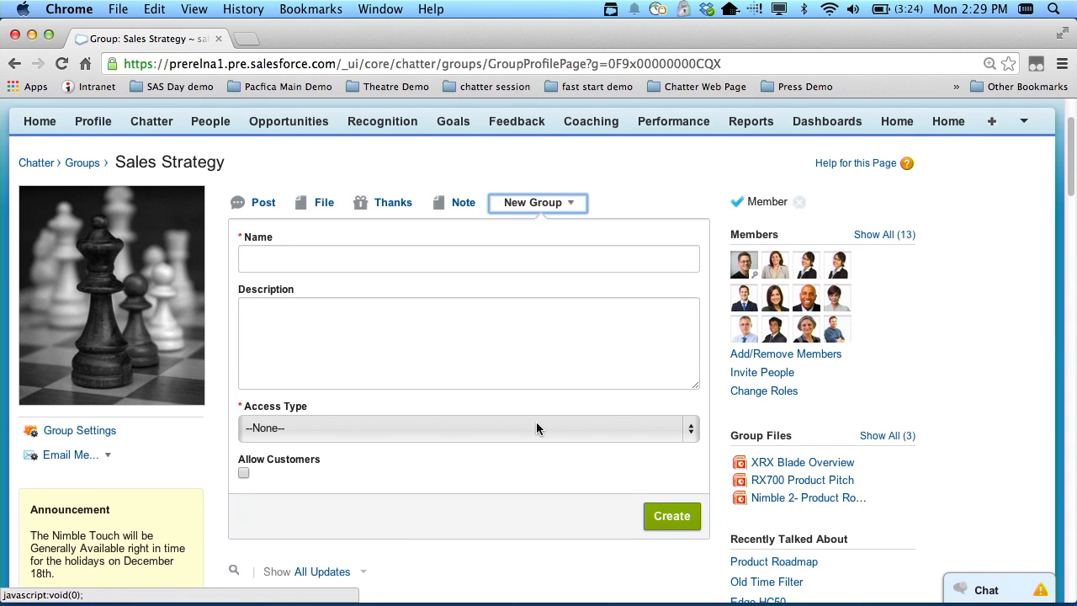